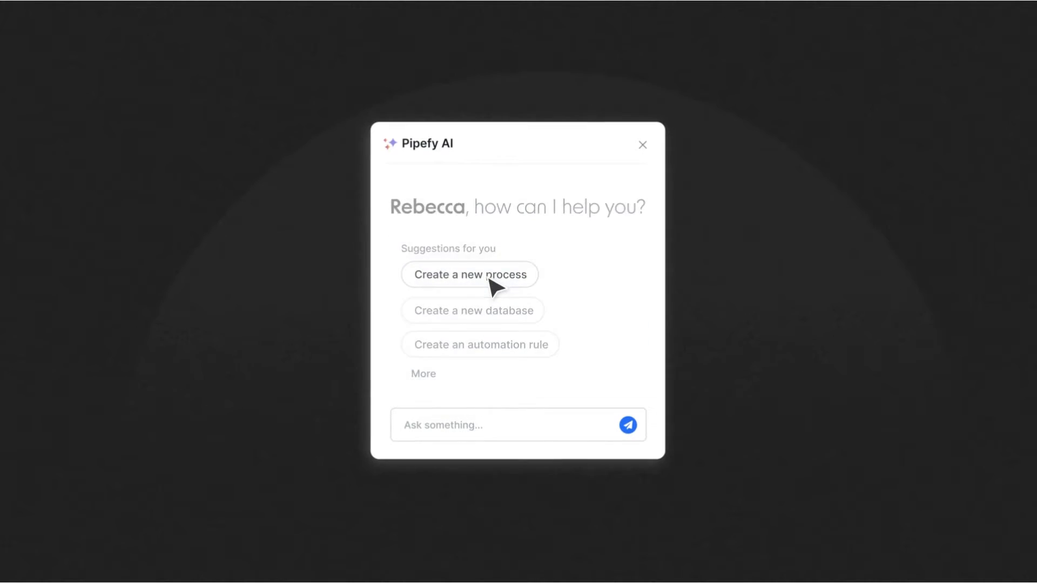
# Ask Pipefy AI for a Purchase Requests process auto-approving manager purchases under $200
pyautogui.click(468, 274)
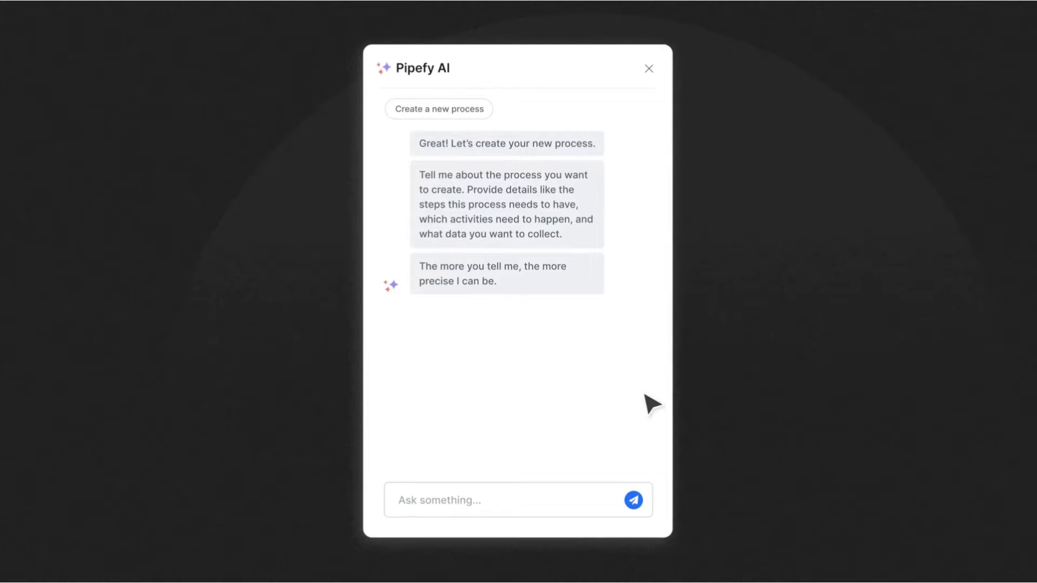
pyautogui.write('I want to')
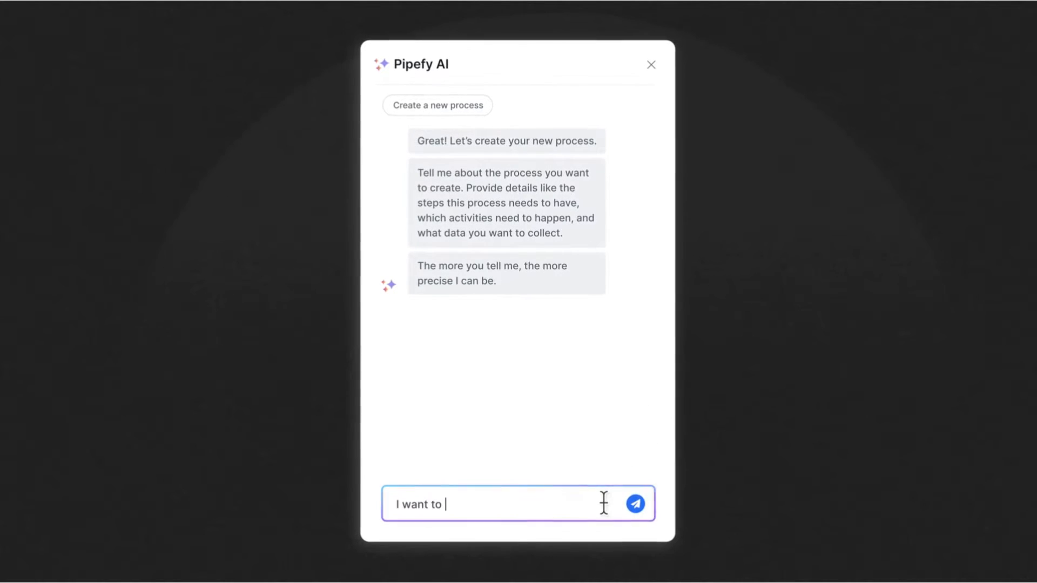
pyautogui.click(632, 503)
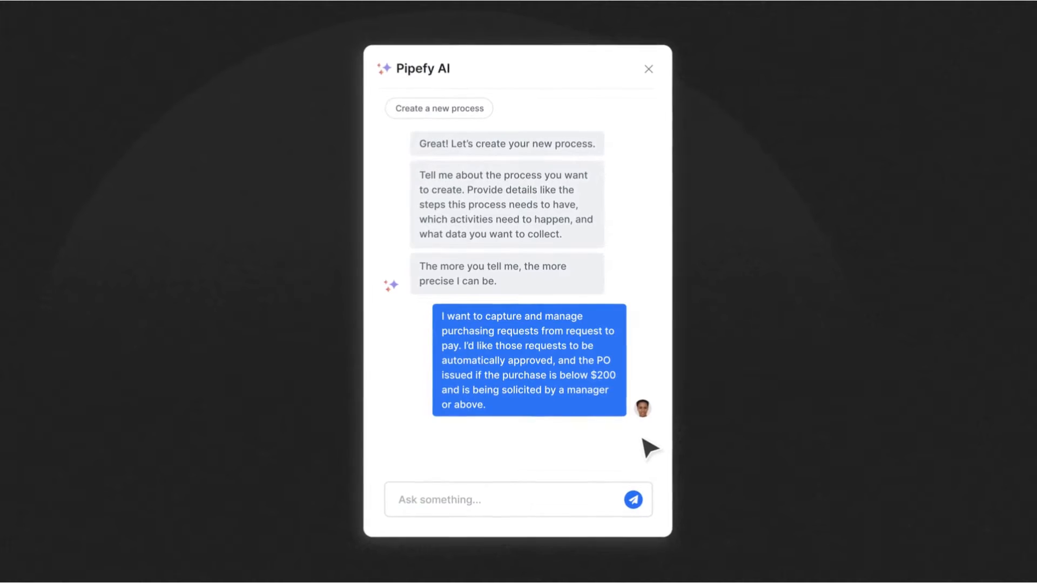
pyautogui.click(631, 499)
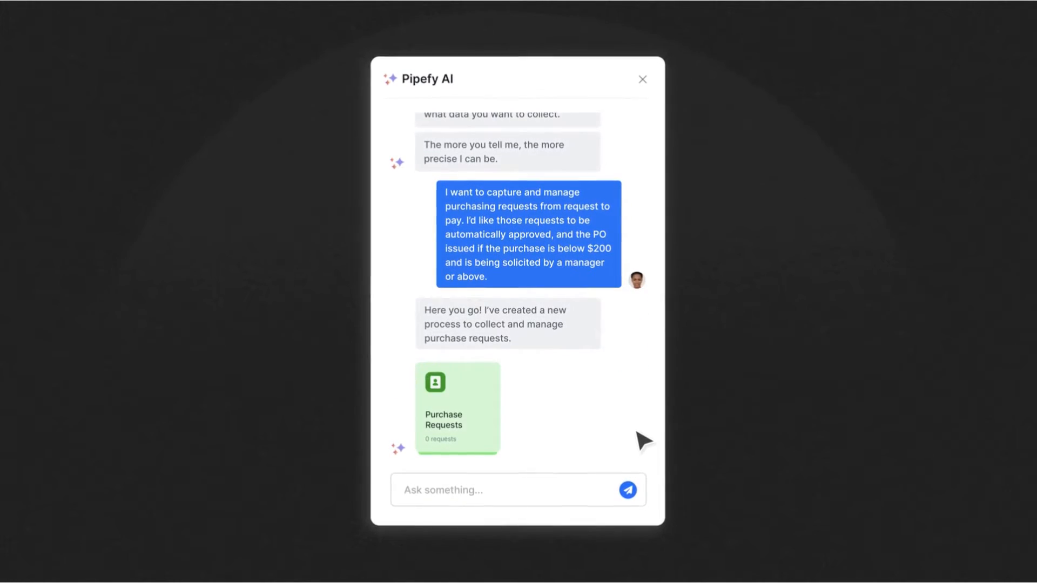
pyautogui.click(641, 79)
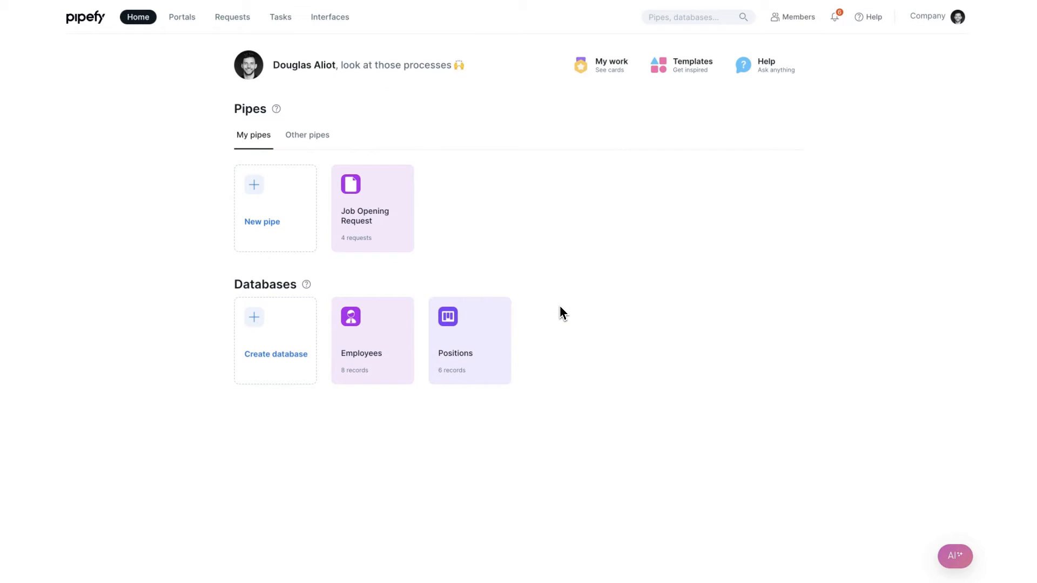
pyautogui.moveTo(789, 571)
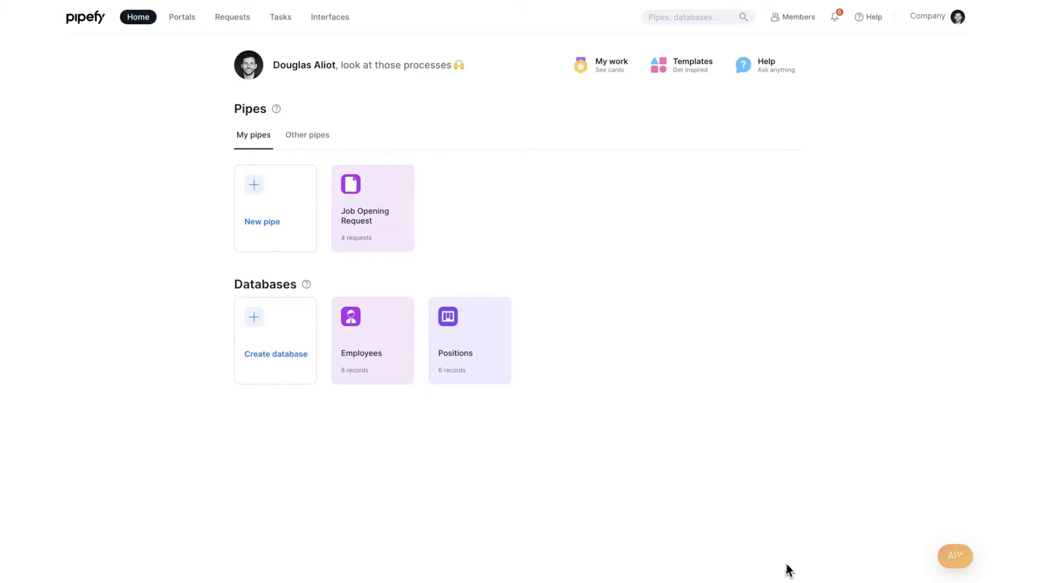
# Open the AI assistant panel from the bottom-right button on the home page
pyautogui.click(954, 555)
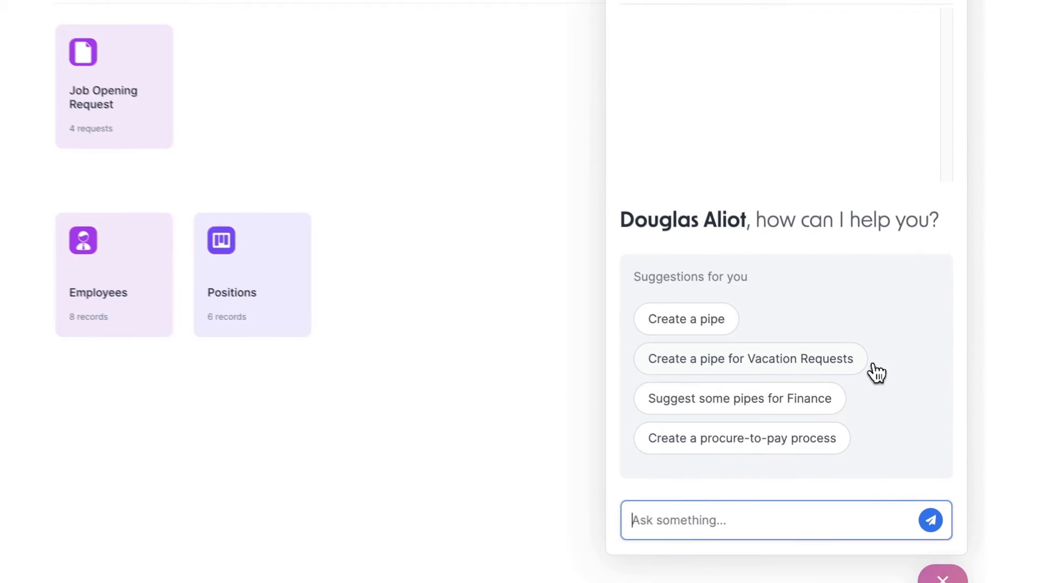
# Request a Vacation Requests pipe and confirm phases with HR Approval added
pyautogui.click(749, 358)
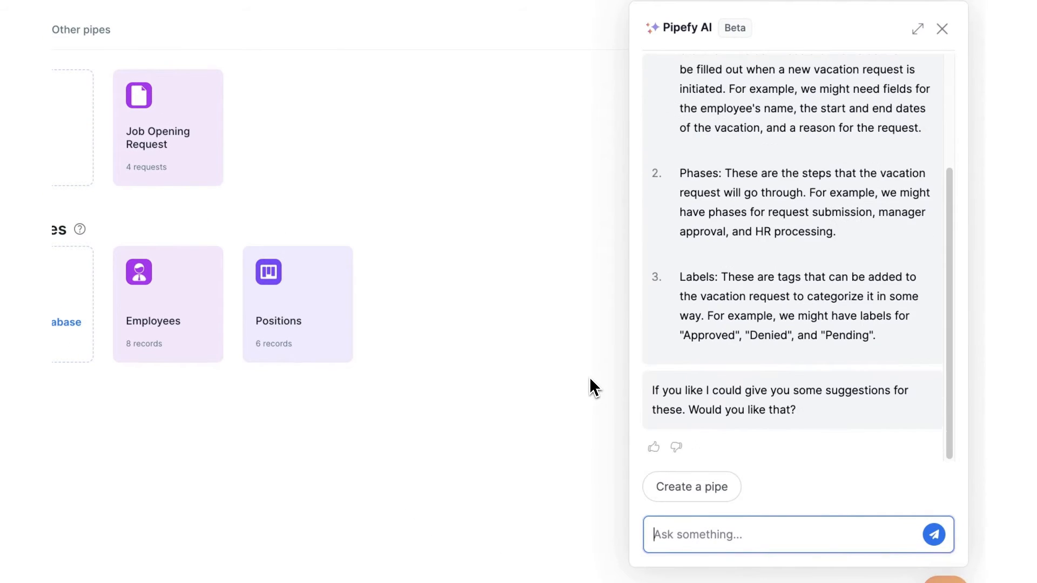
pyautogui.scroll(-3)
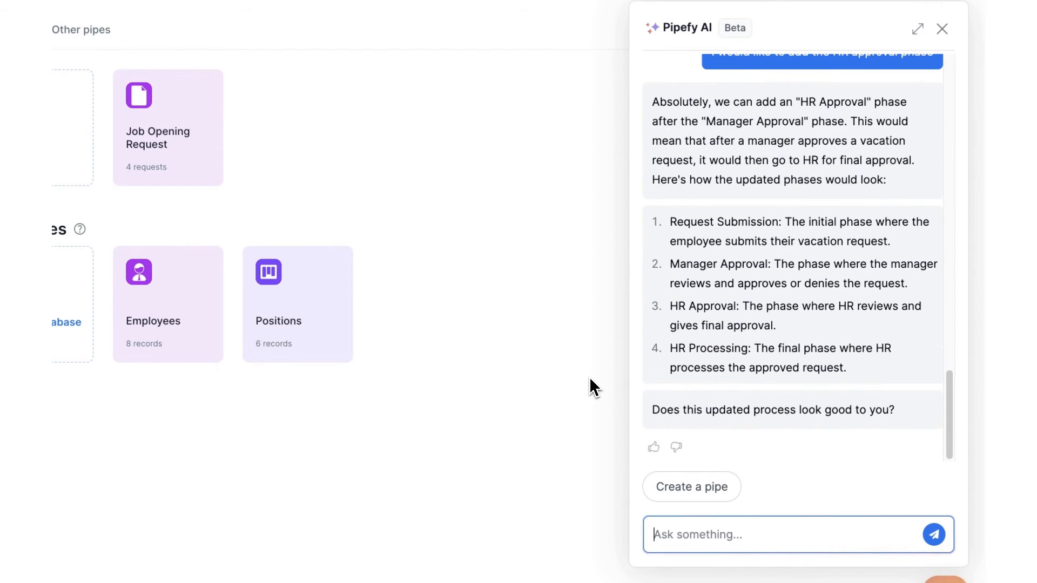
pyautogui.click(933, 534)
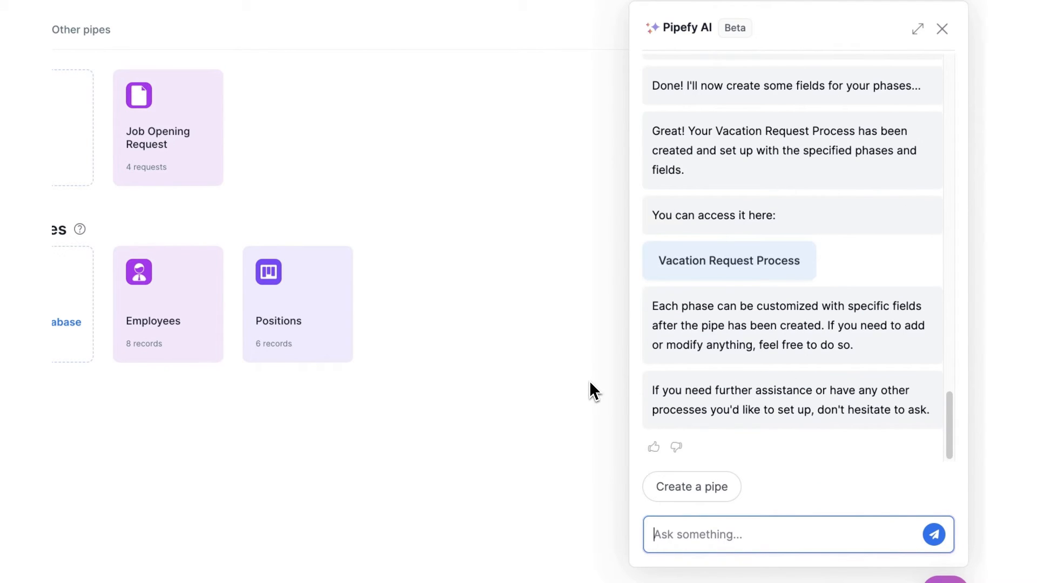
pyautogui.moveTo(728, 260)
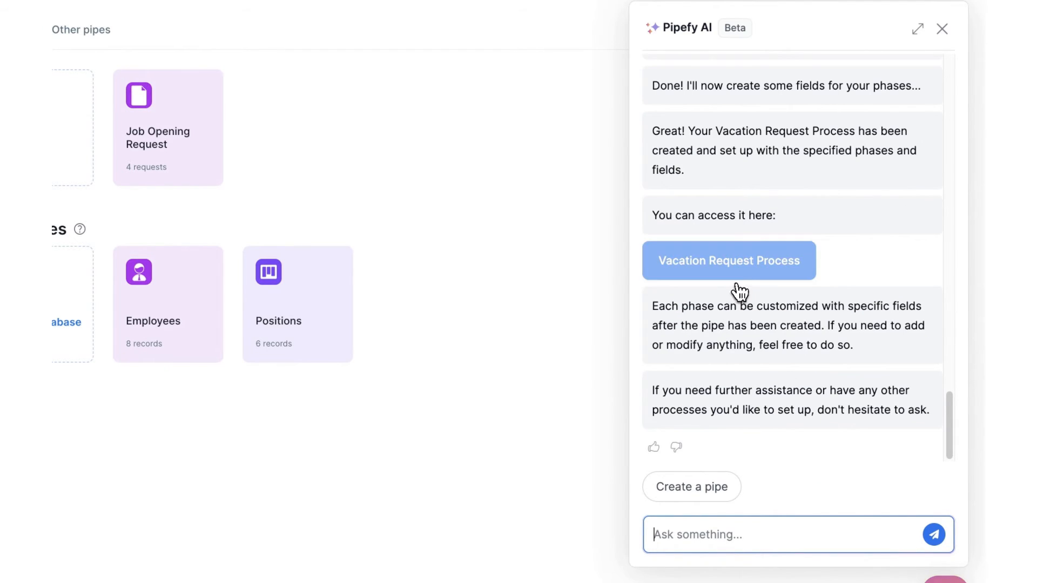
# Open the Vacation Request Process pipe, then switch to the Purchasing Process board
pyautogui.click(728, 260)
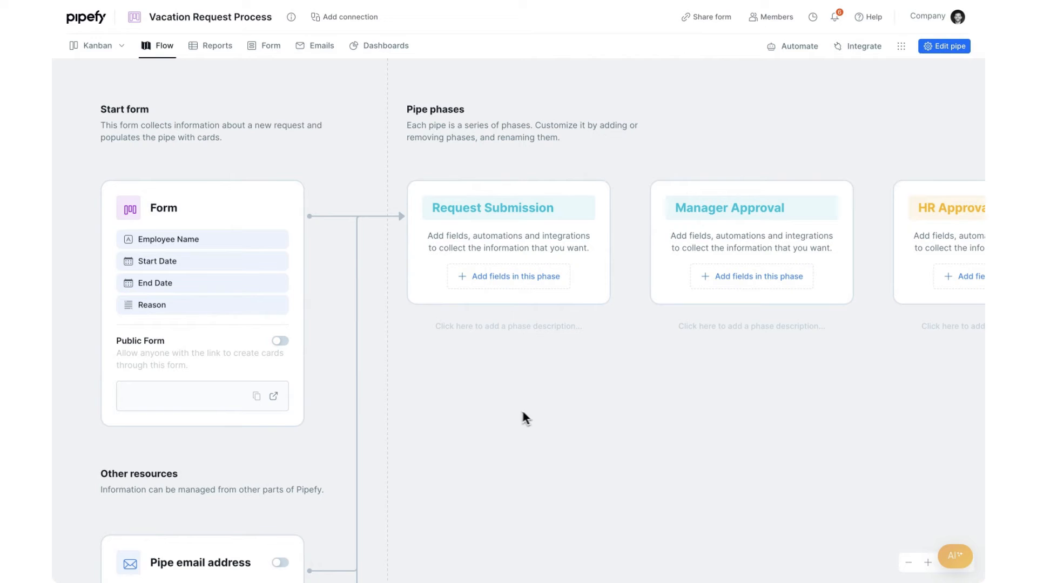
pyautogui.click(97, 45)
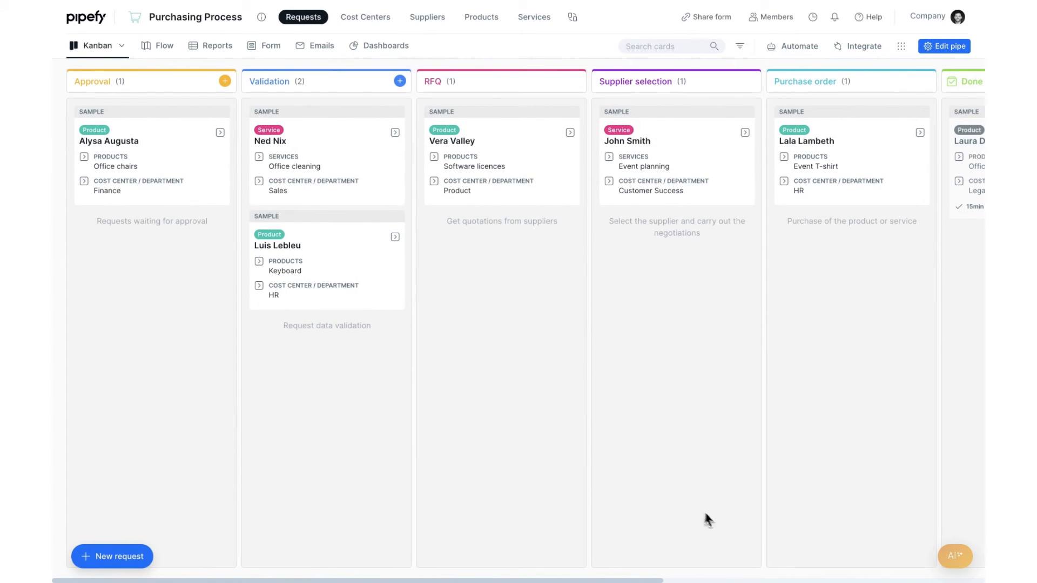
# On the Purchasing Process board, ask the AI to summarize purchase orders by cost center
pyautogui.click(954, 556)
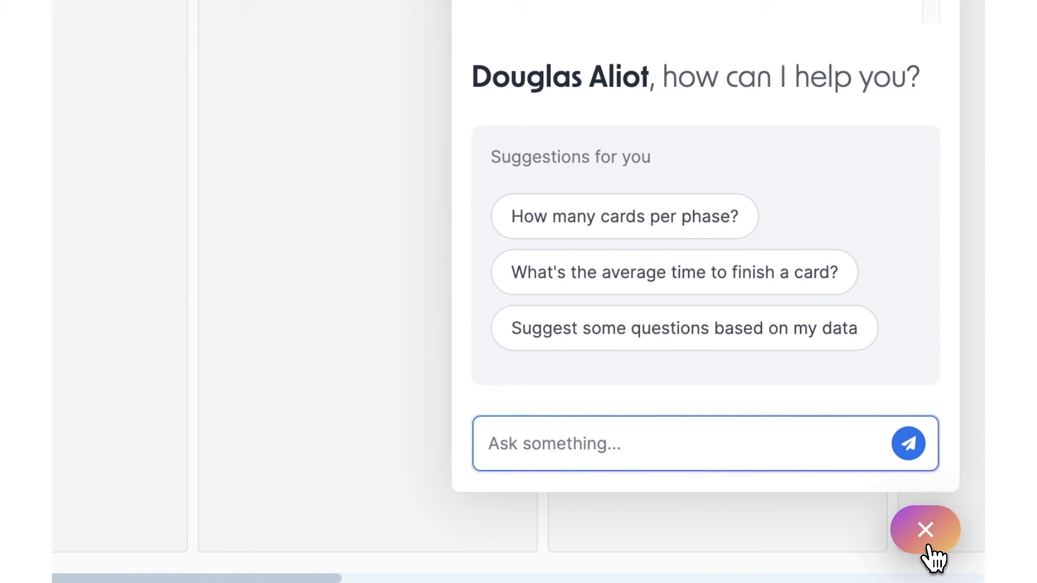
pyautogui.write('I wo')
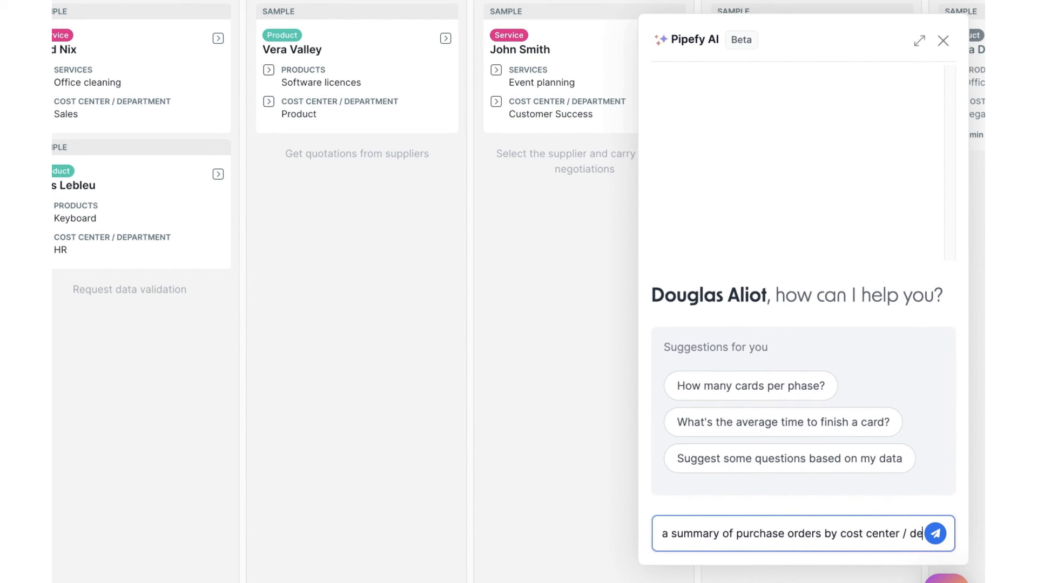
pyautogui.click(934, 532)
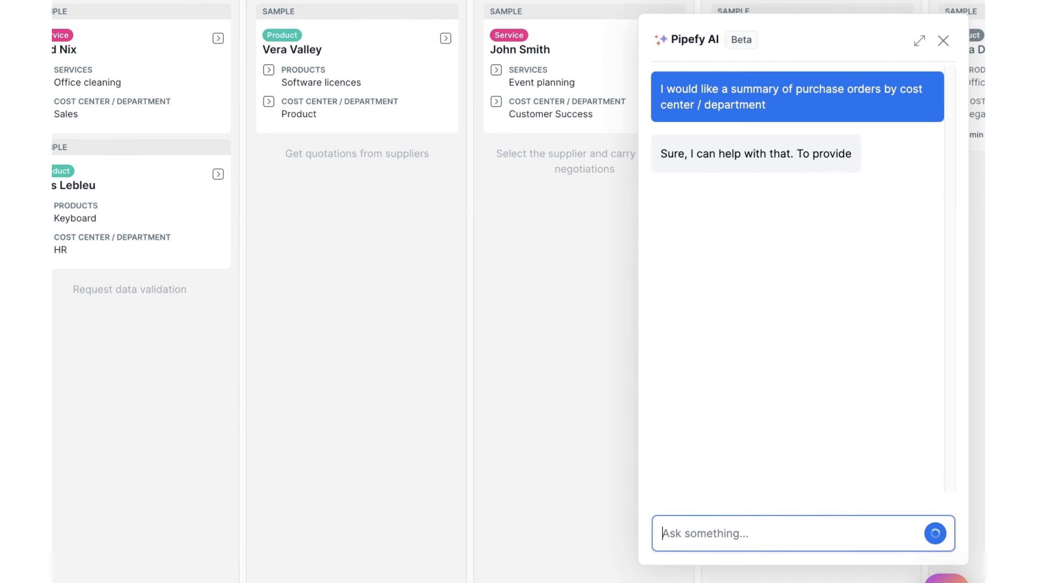